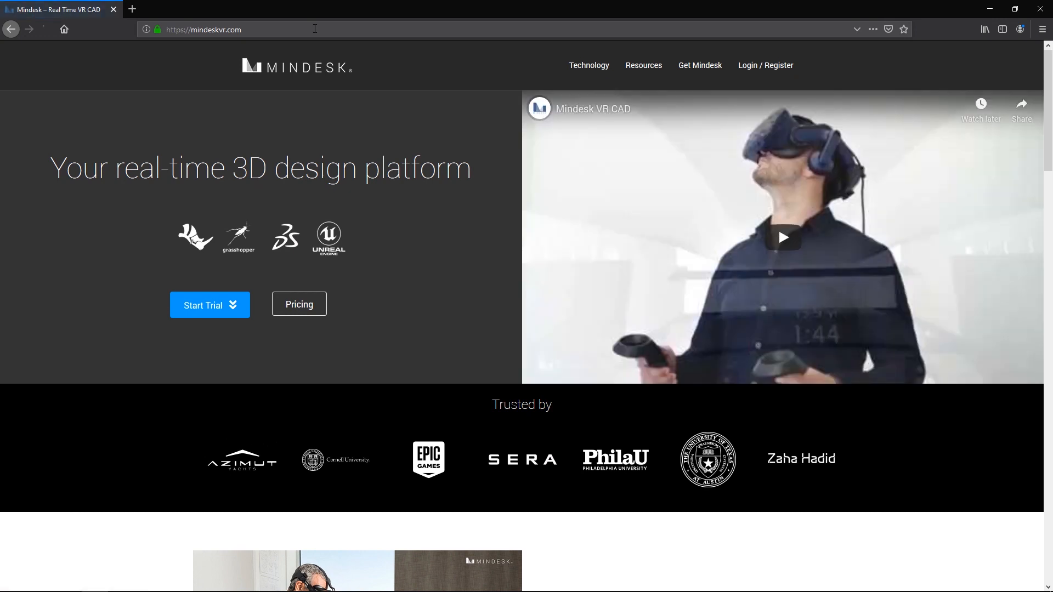
# Navigate from the Mindesk homepage via Get Mindesk to the plugin Download setup page
pyautogui.click(642, 65)
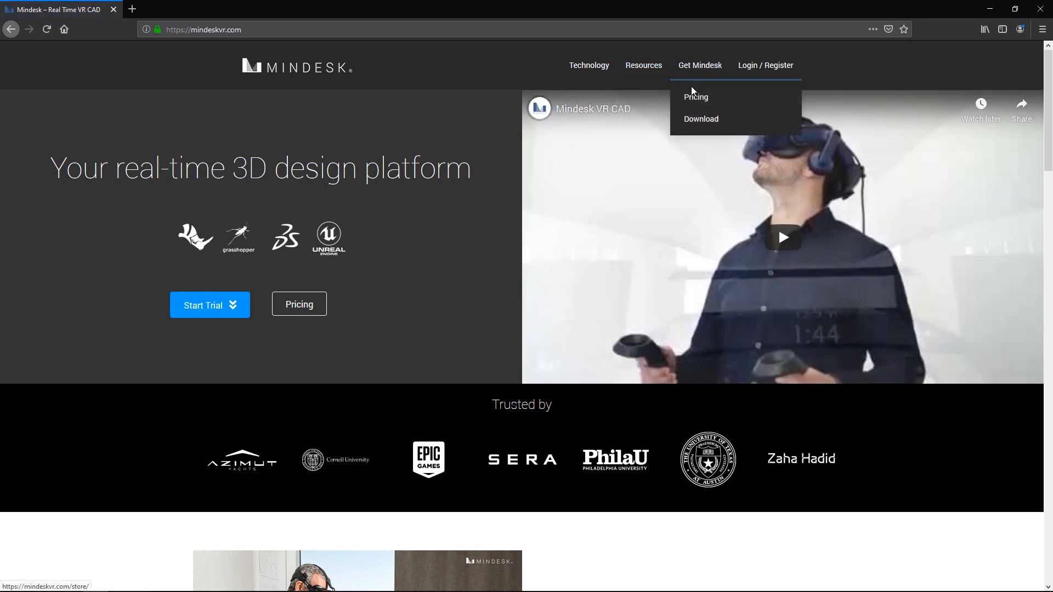
pyautogui.click(701, 118)
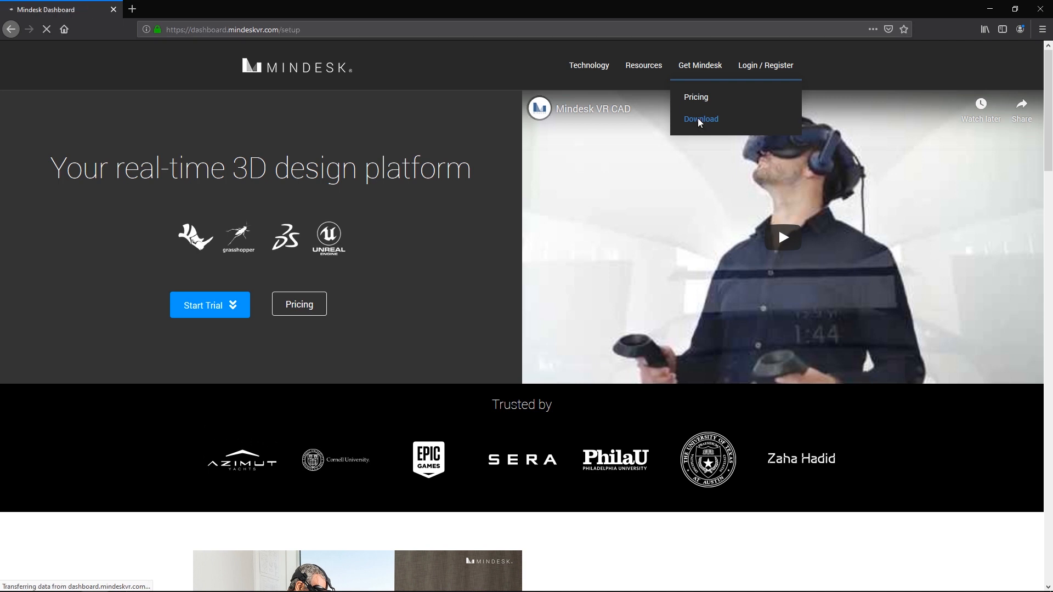
# Dismiss the cookie notice, switch to the Login form and enter the email 'gabriele'
pyautogui.click(701, 119)
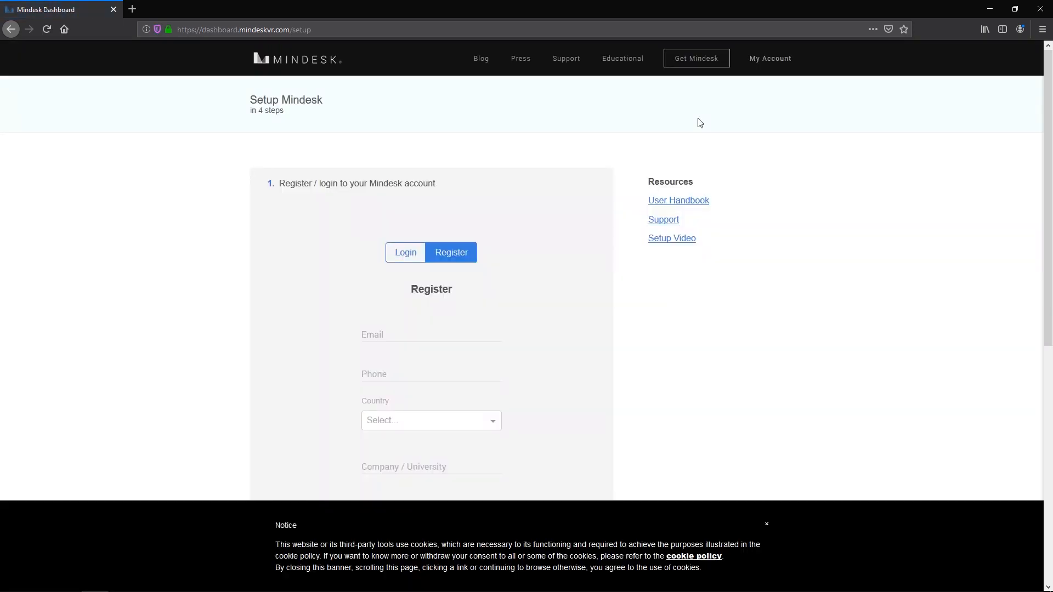
pyautogui.click(404, 252)
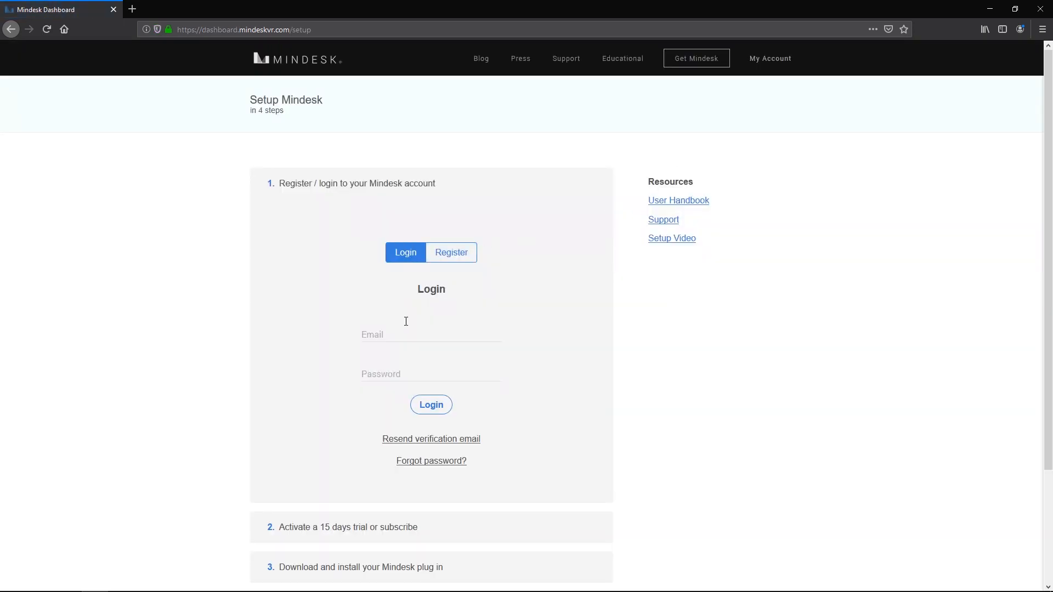
pyautogui.write('g')
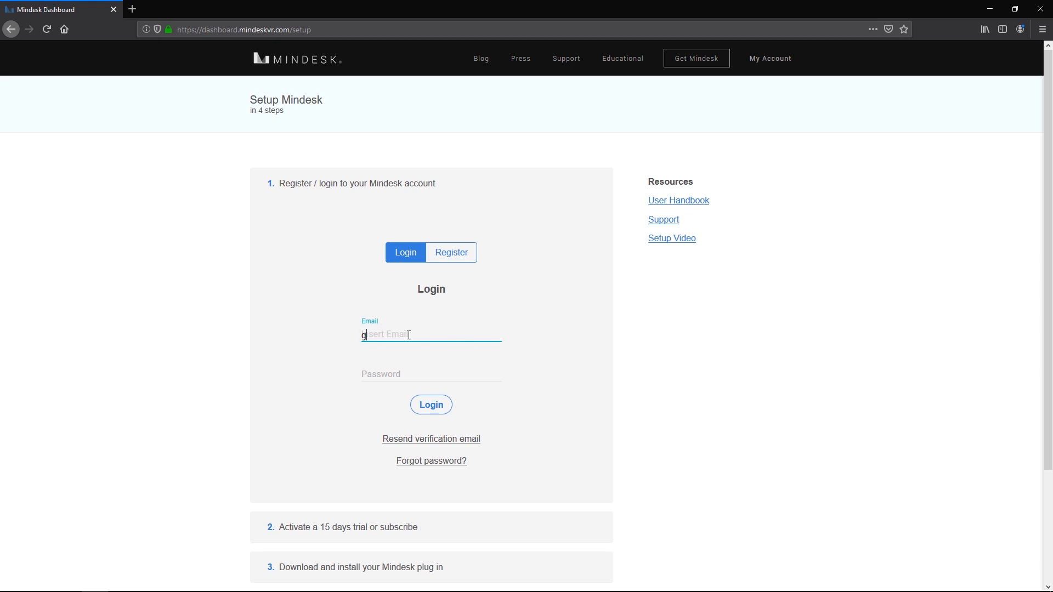
pyautogui.write('gabriele')
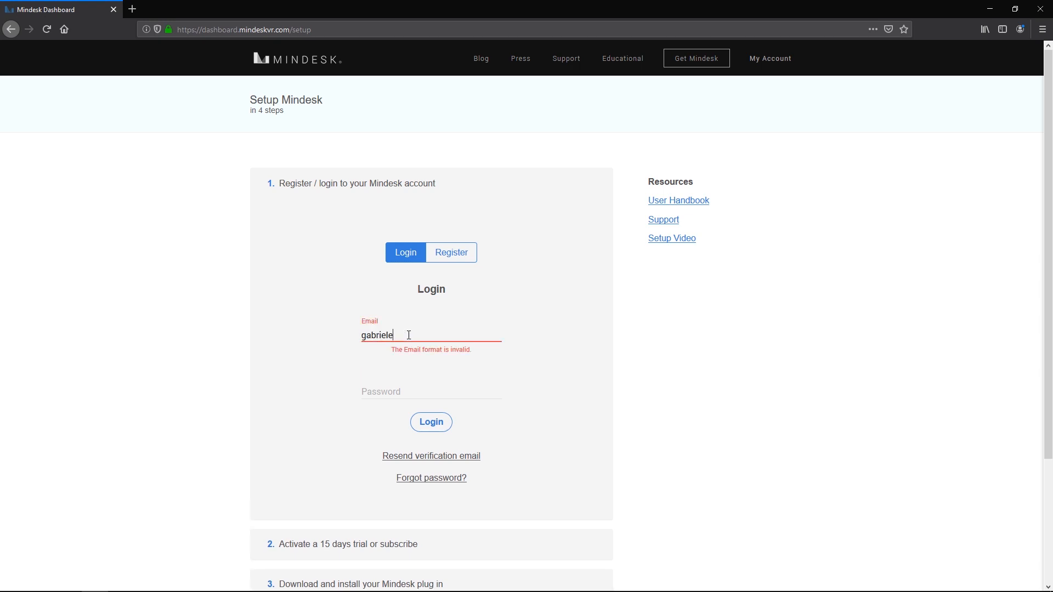
# Log in and save the Mindesk 3.3.1 for Rhinoceros & Unreal Studio installer, then check its download
pyautogui.click(431, 421)
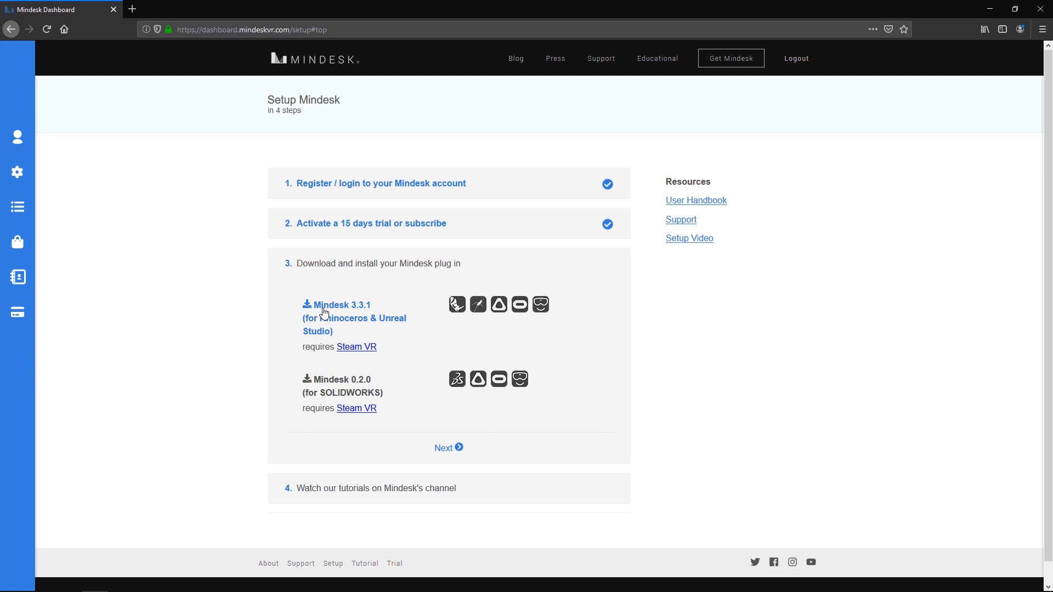
pyautogui.click(342, 305)
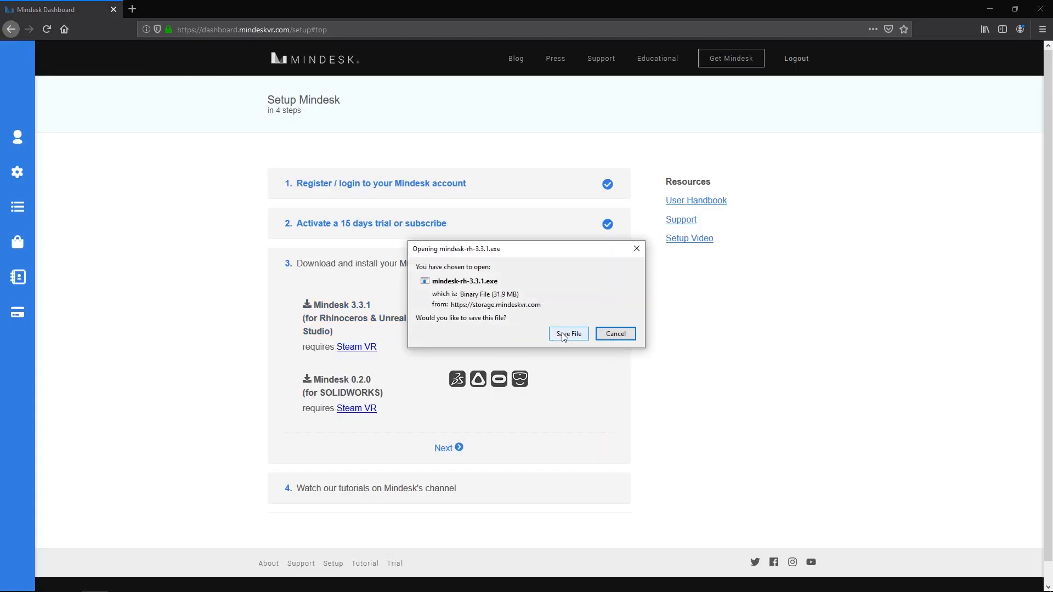
pyautogui.click(567, 333)
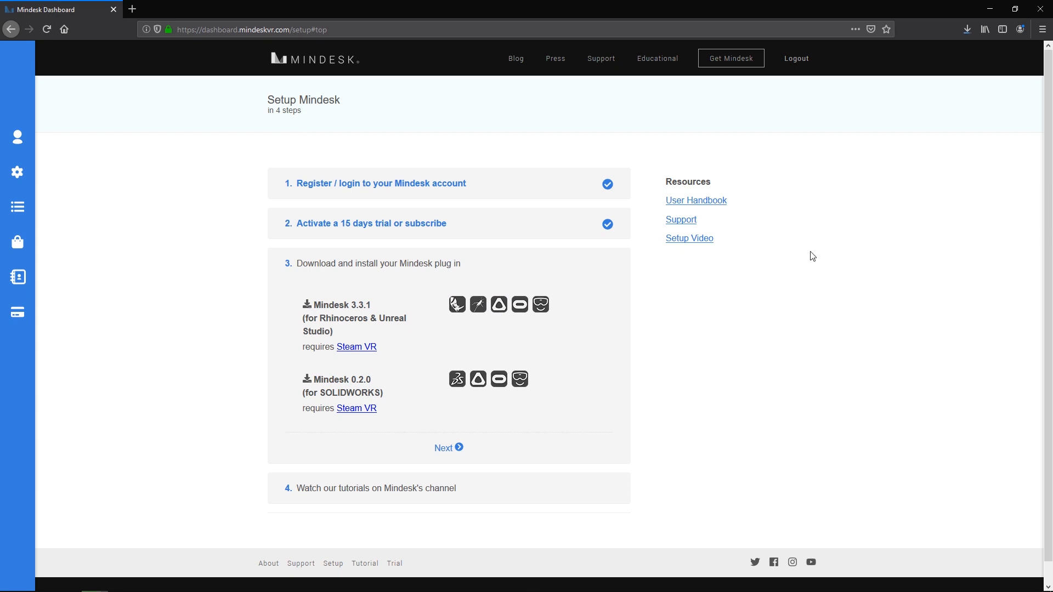
pyautogui.moveTo(967, 29)
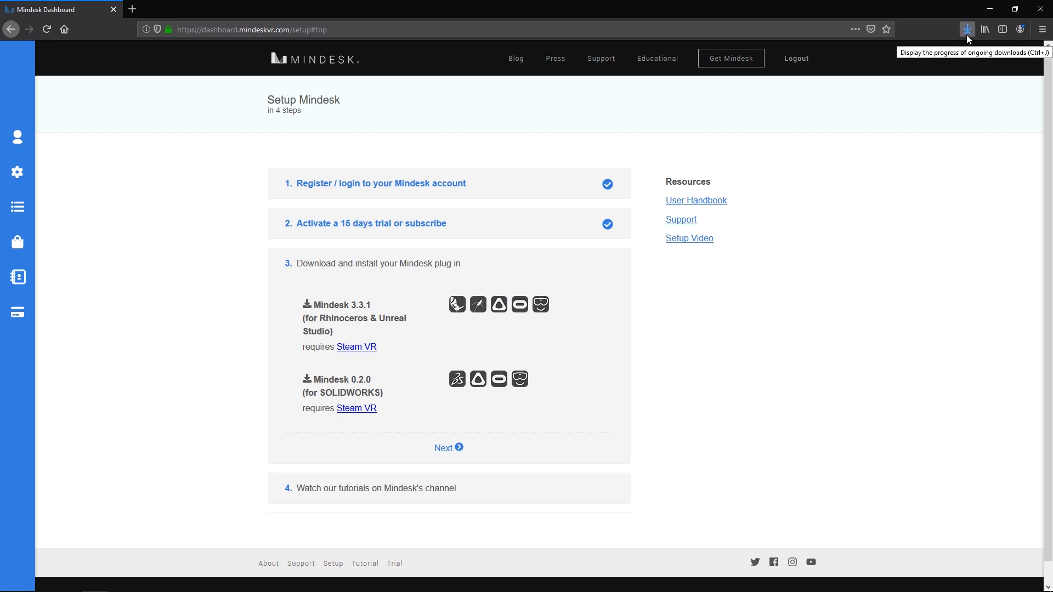
pyautogui.click(967, 28)
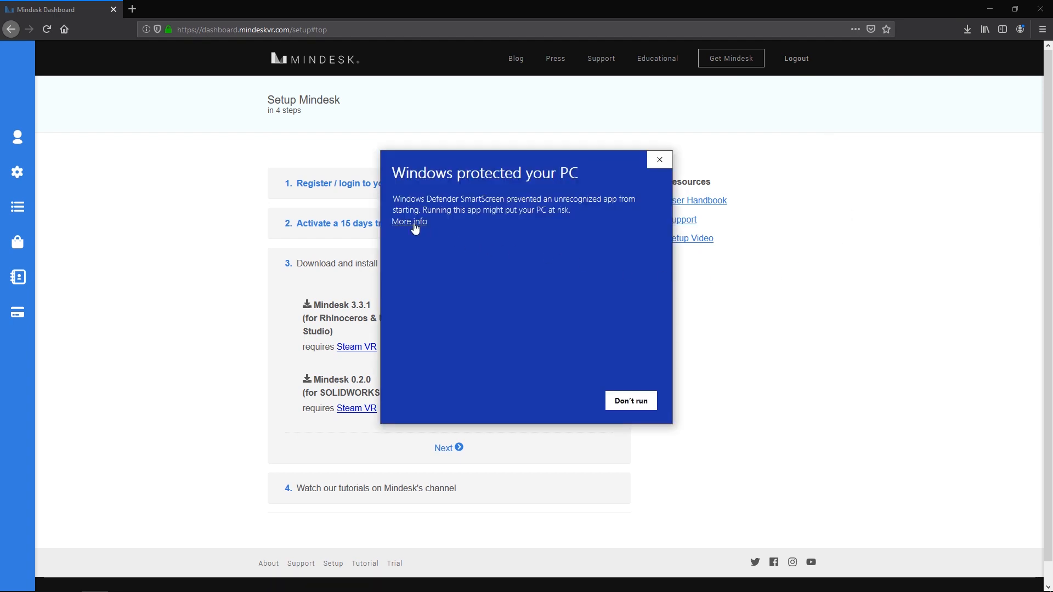
# Reveal More info on the SmartScreen warning so the blocked Mindesk installer can run anyway
pyautogui.click(658, 159)
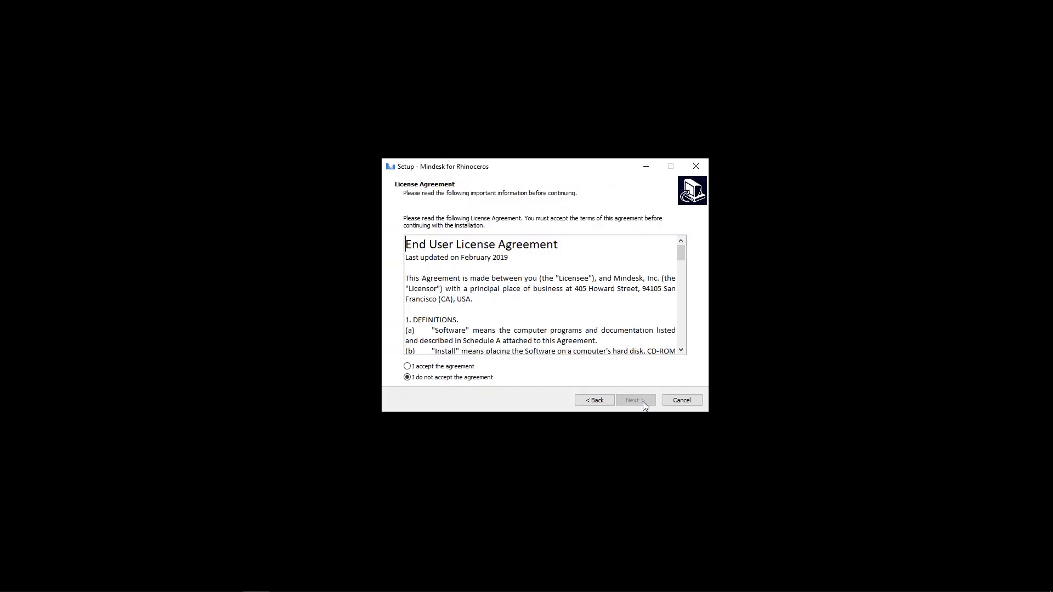
# Accept the Mindesk license agreement and proceed to the Select Components page
pyautogui.click(406, 366)
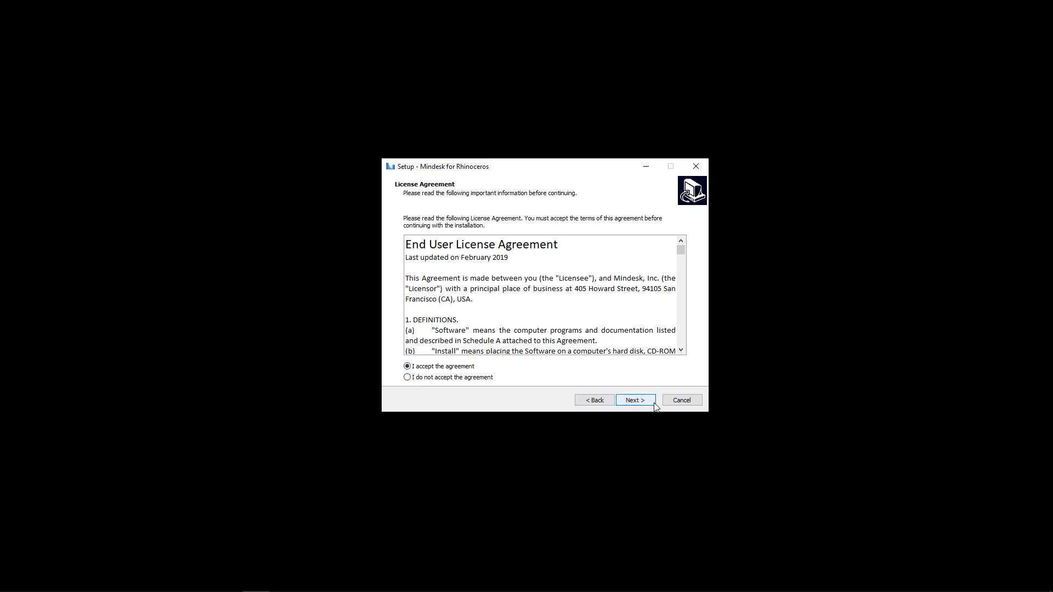
pyautogui.scroll(-3)
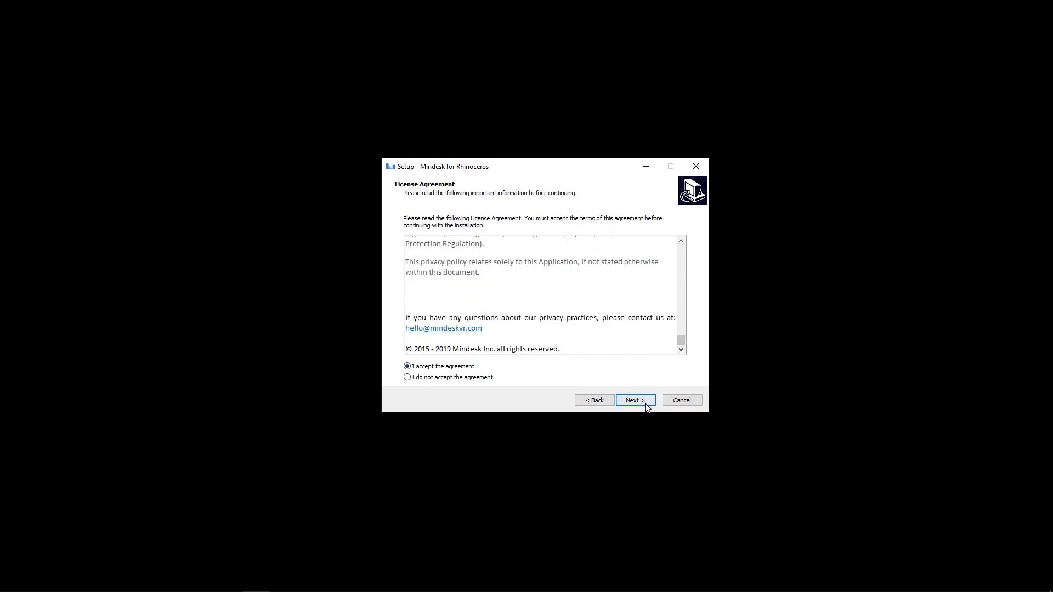
pyautogui.click(633, 400)
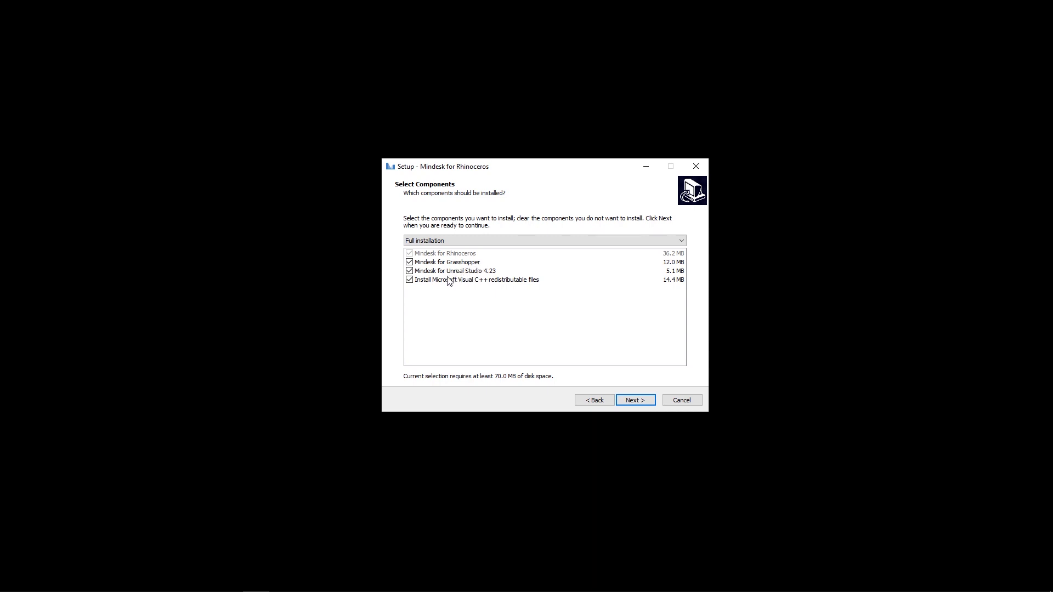
pyautogui.moveTo(587, 365)
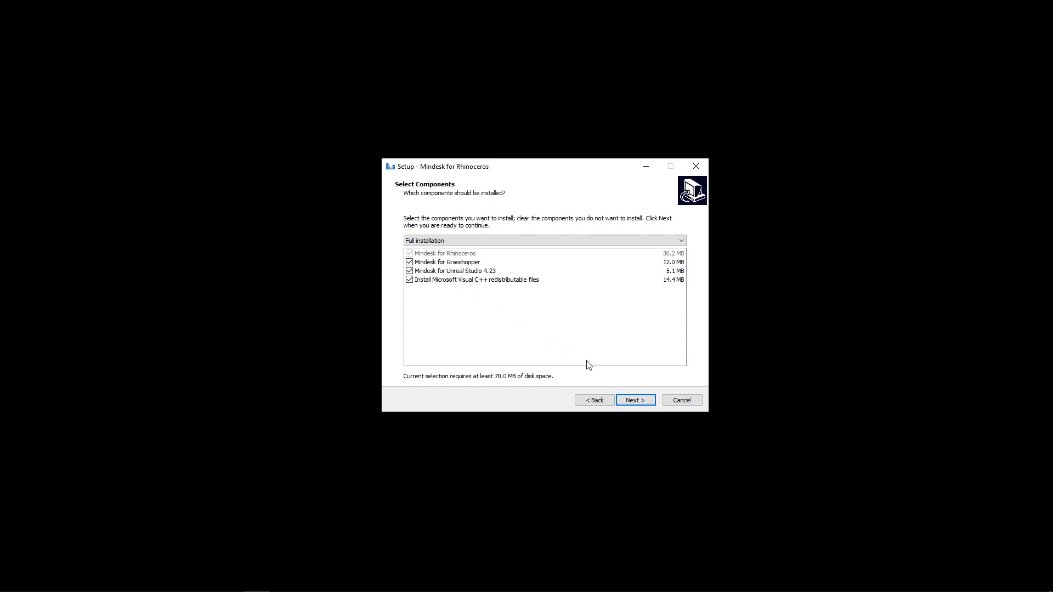
# Keep full components, the detected Unreal Studio 4.23 folder and no clean install, then begin installation
pyautogui.click(634, 400)
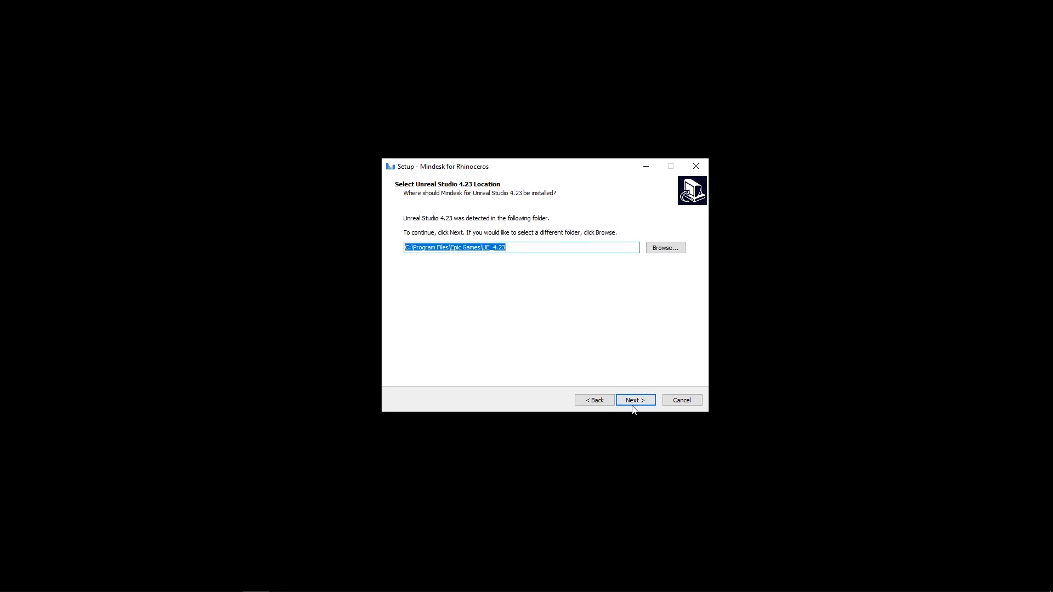
pyautogui.click(634, 401)
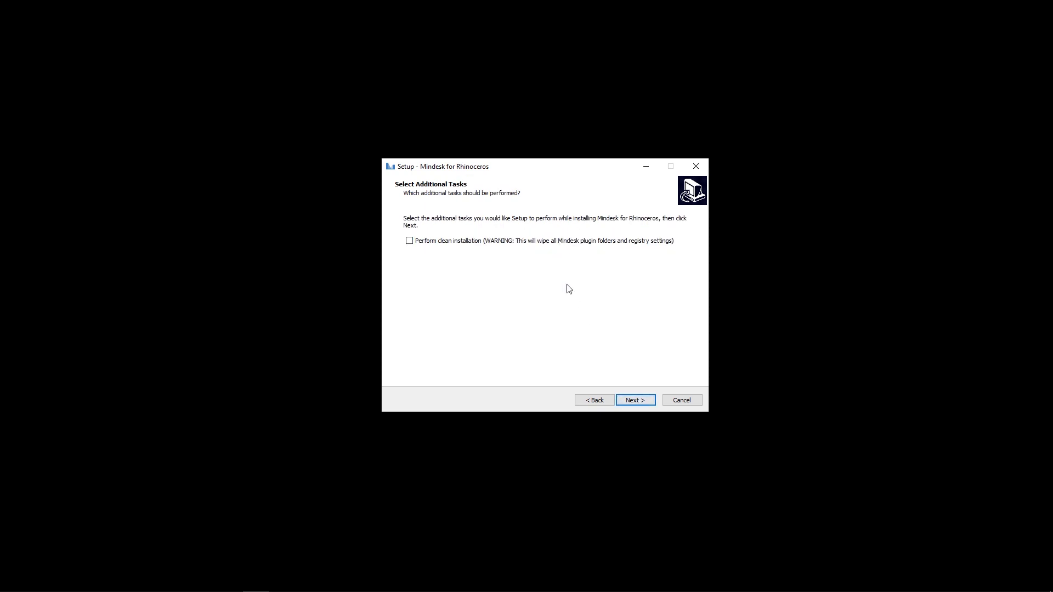
pyautogui.click(635, 400)
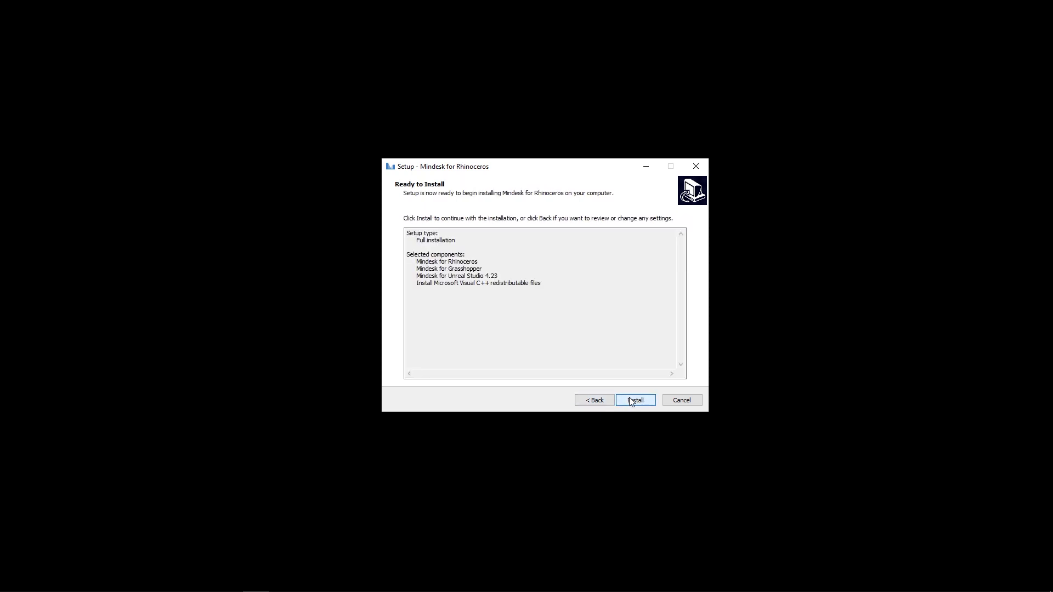
pyautogui.click(634, 399)
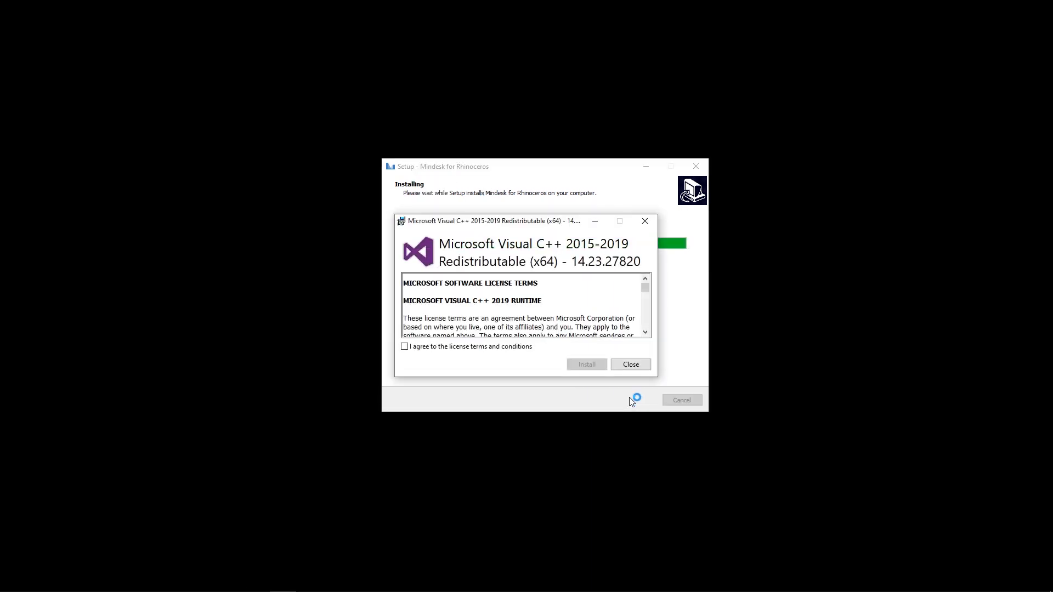
# Agree to and install the Visual C++ 2015-2019 x64 runtime, then launch Rhino 6 from Start
pyautogui.click(405, 346)
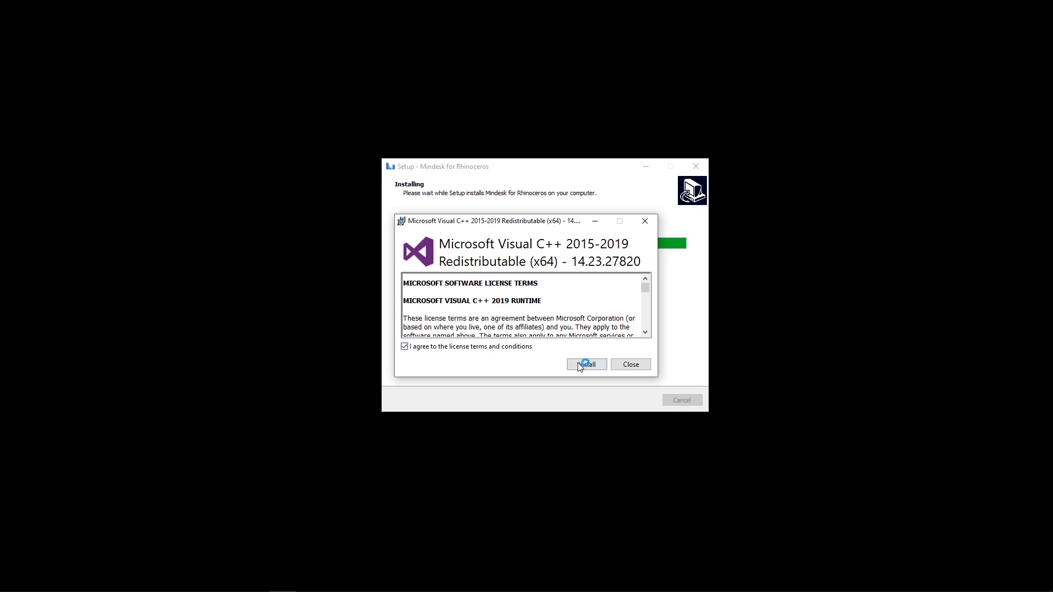
pyautogui.click(585, 364)
pyautogui.write('rh')
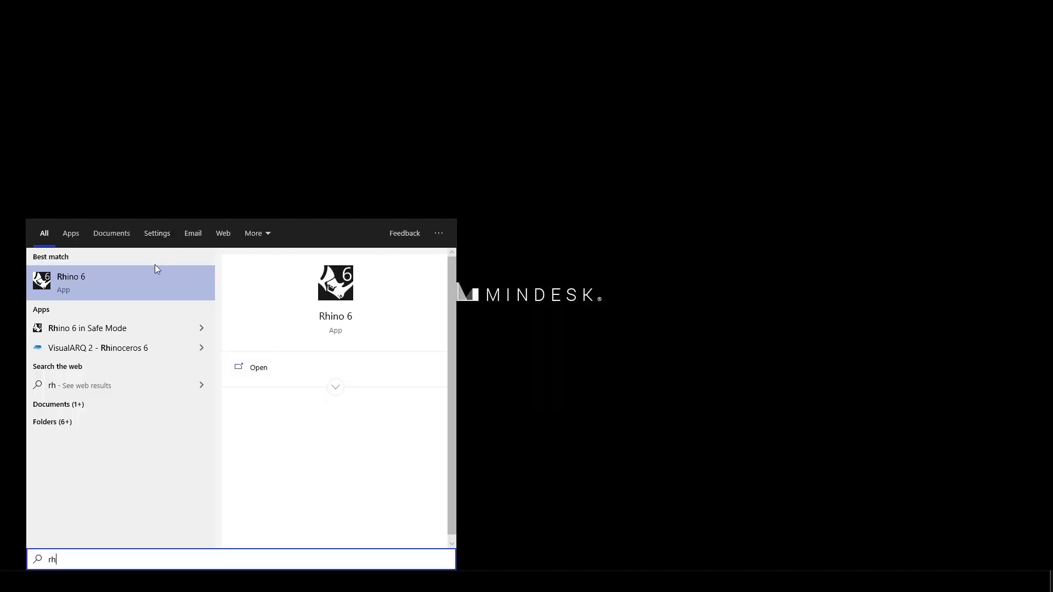
pyautogui.click(70, 282)
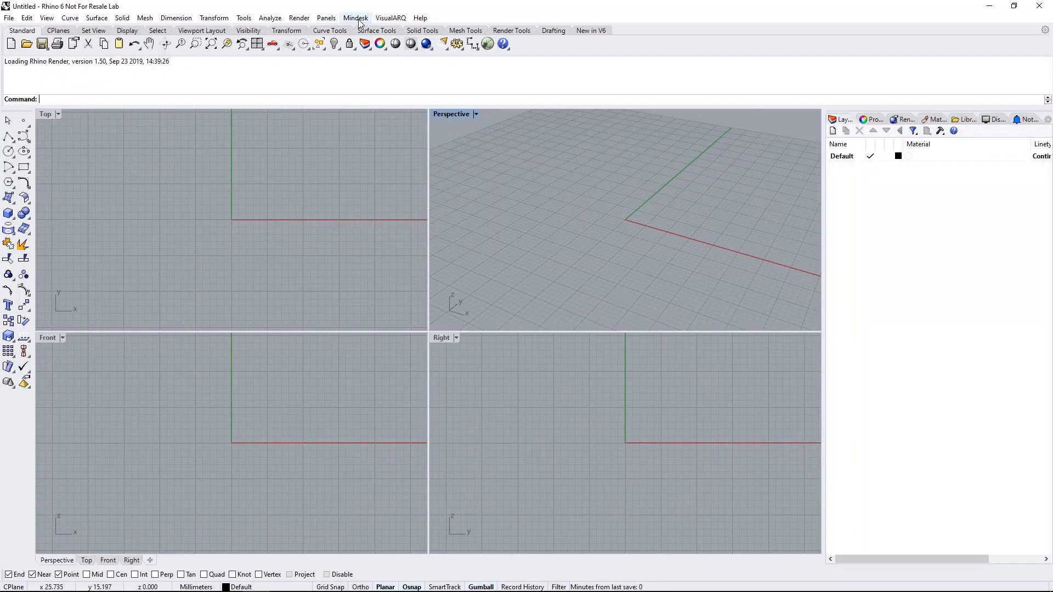
# Review the Mindesk menu entries in Rhino 6, such as Connect VR and Connect Unreal
pyautogui.click(355, 17)
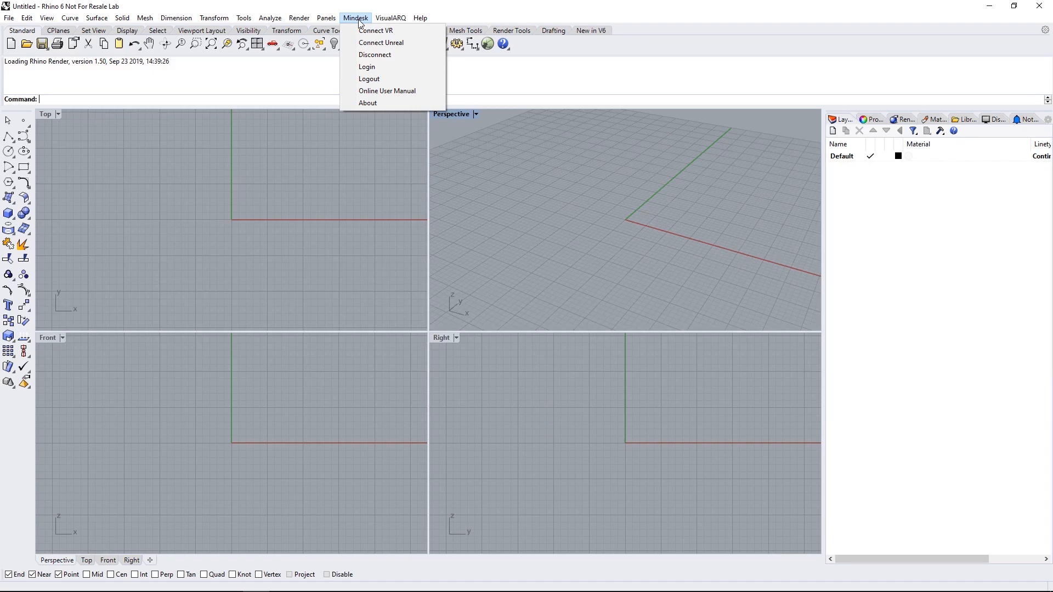
pyautogui.moveTo(387, 91)
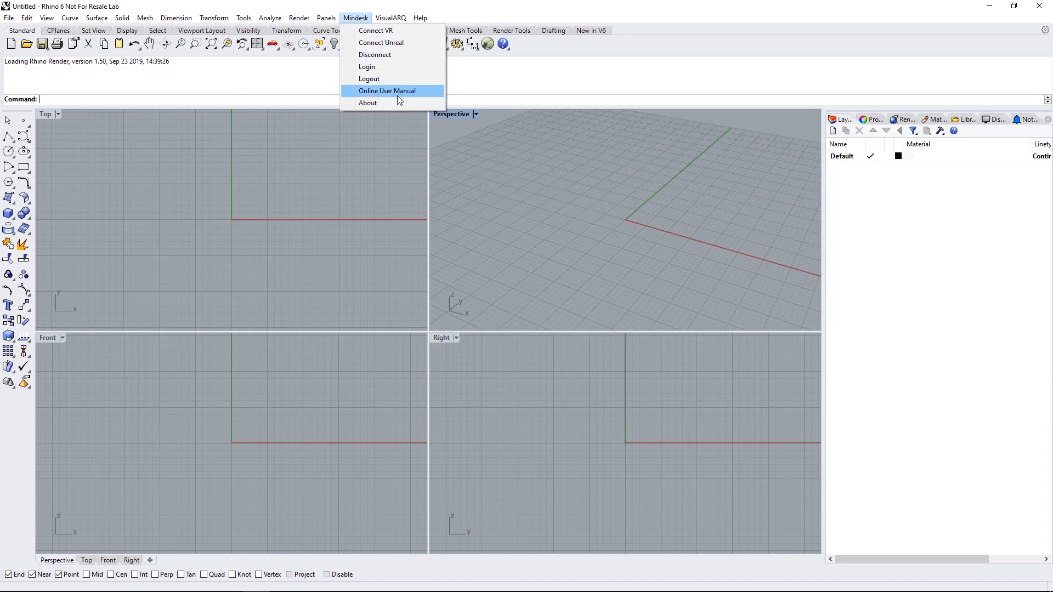
pyautogui.click(369, 104)
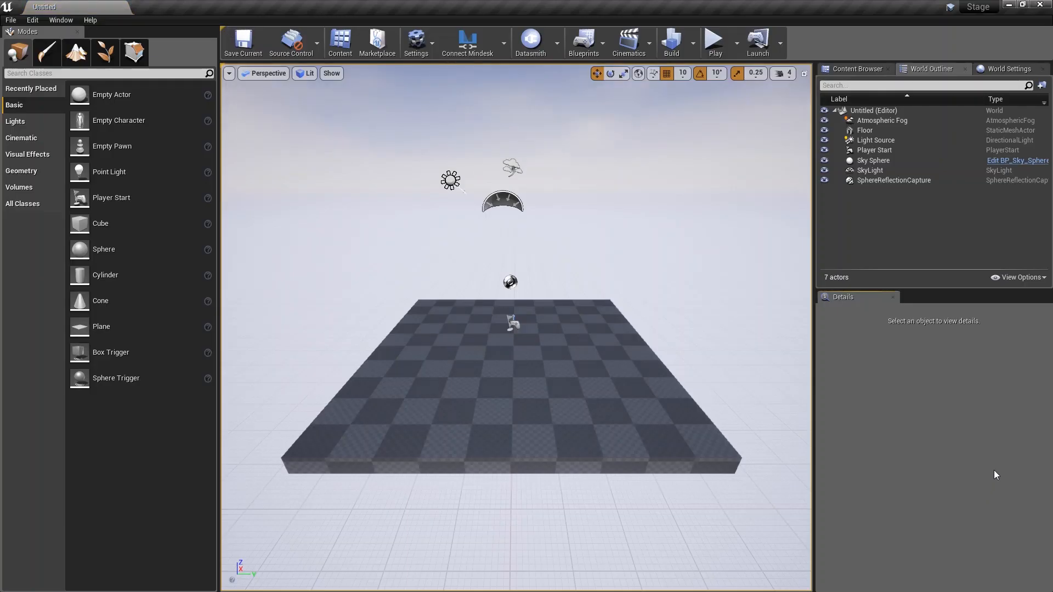
pyautogui.moveTo(467, 41)
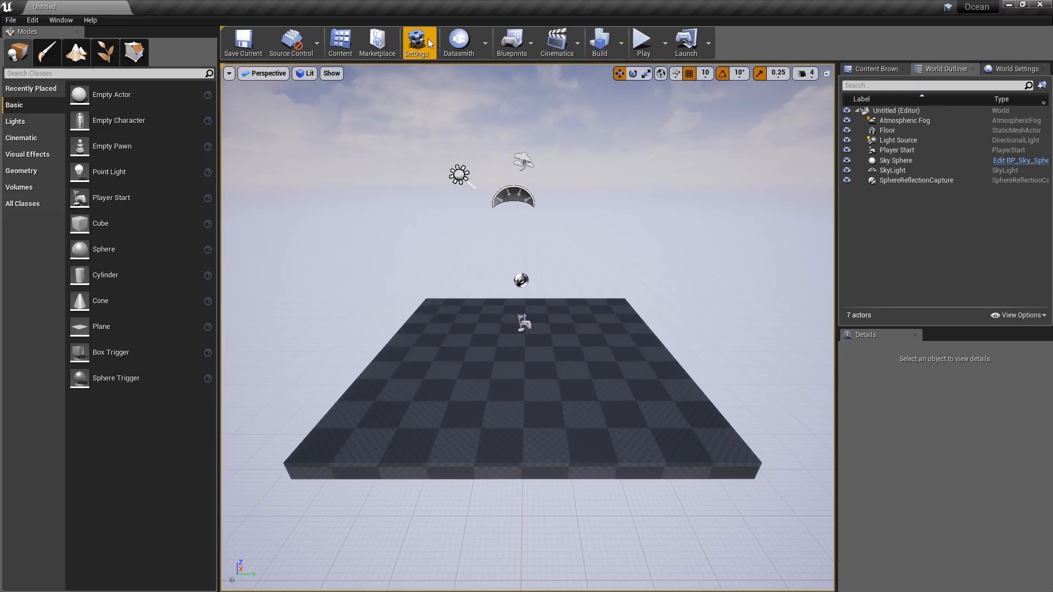
# Enable MindeskLink in the Unreal Plugins browser (search 'min') and restart the editor
pyautogui.click(417, 42)
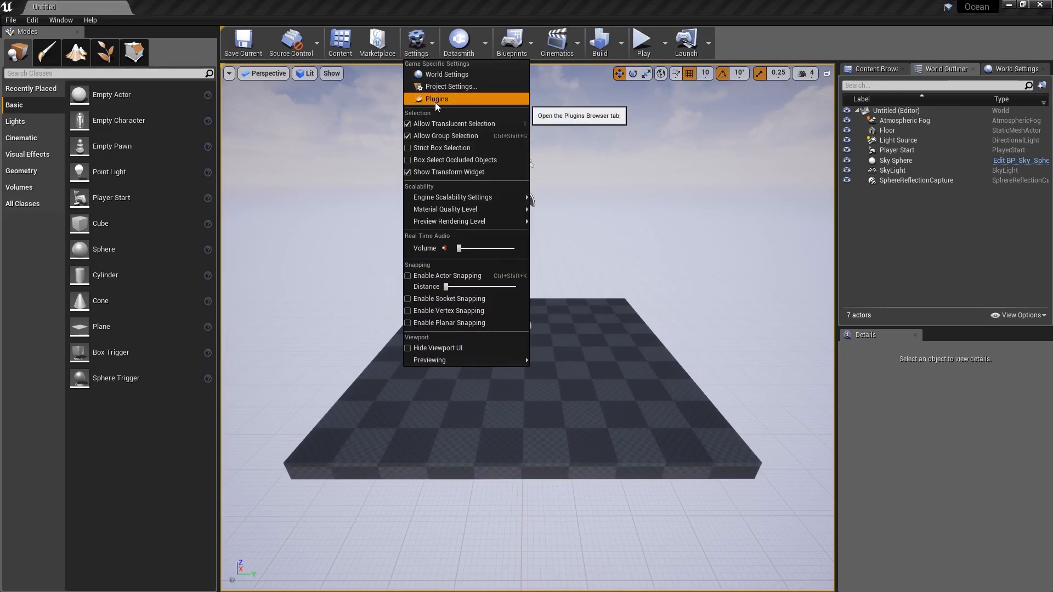
pyautogui.click(435, 99)
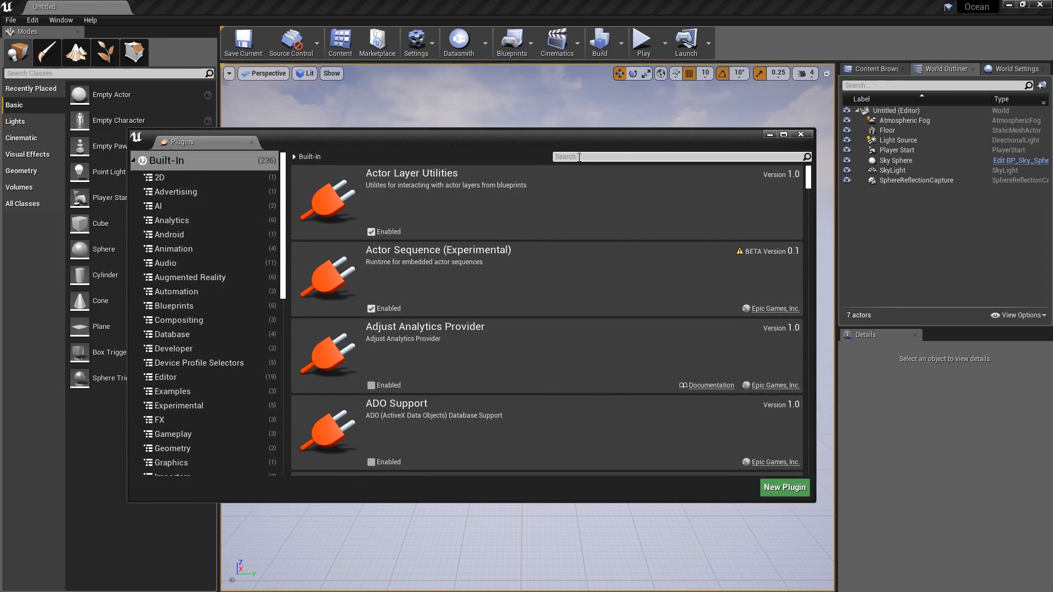
pyautogui.write('min')
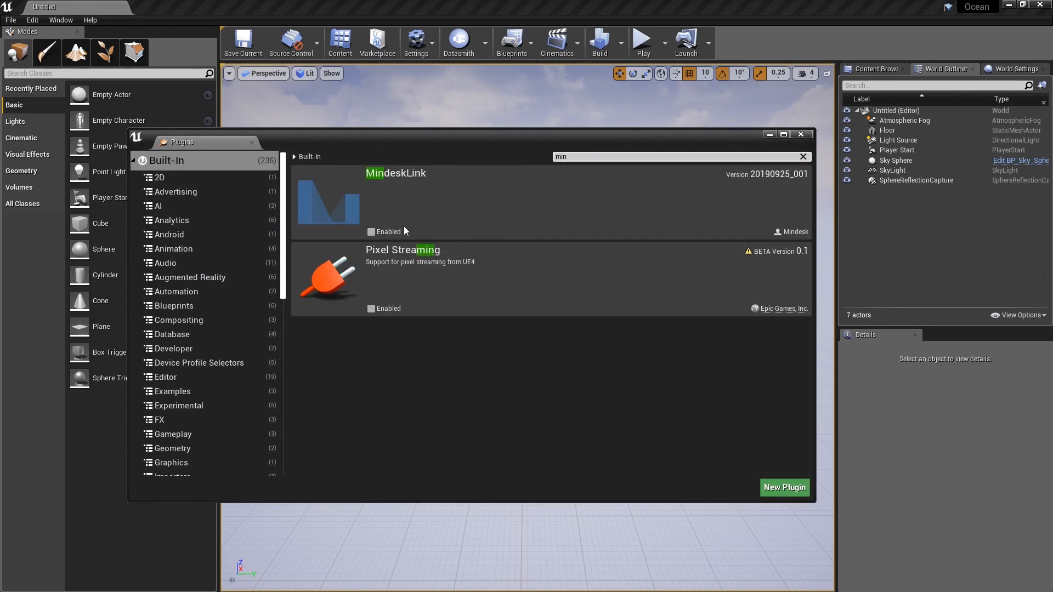
pyautogui.click(371, 231)
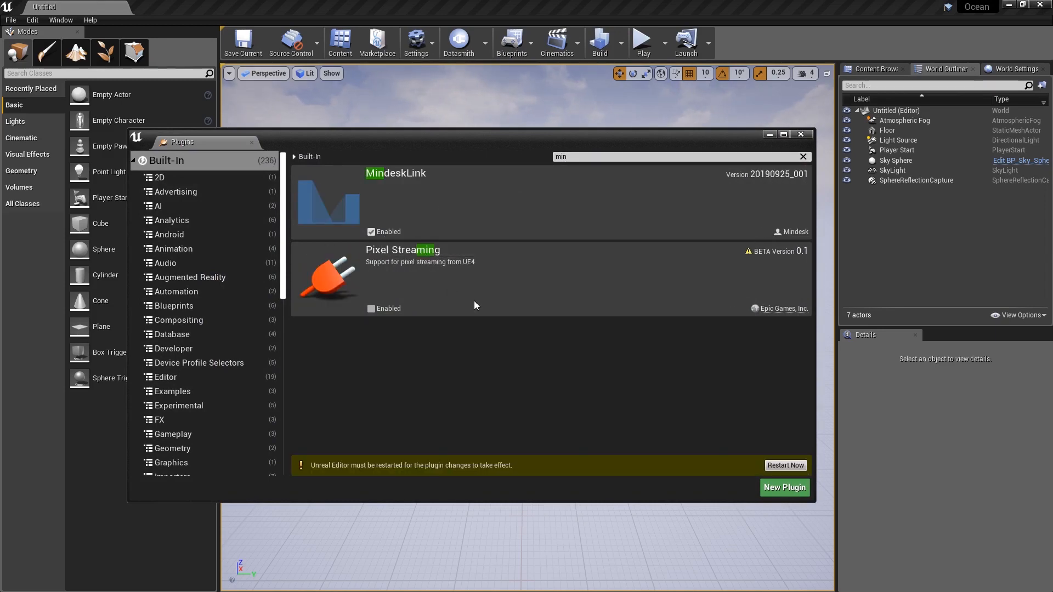
pyautogui.moveTo(784, 465)
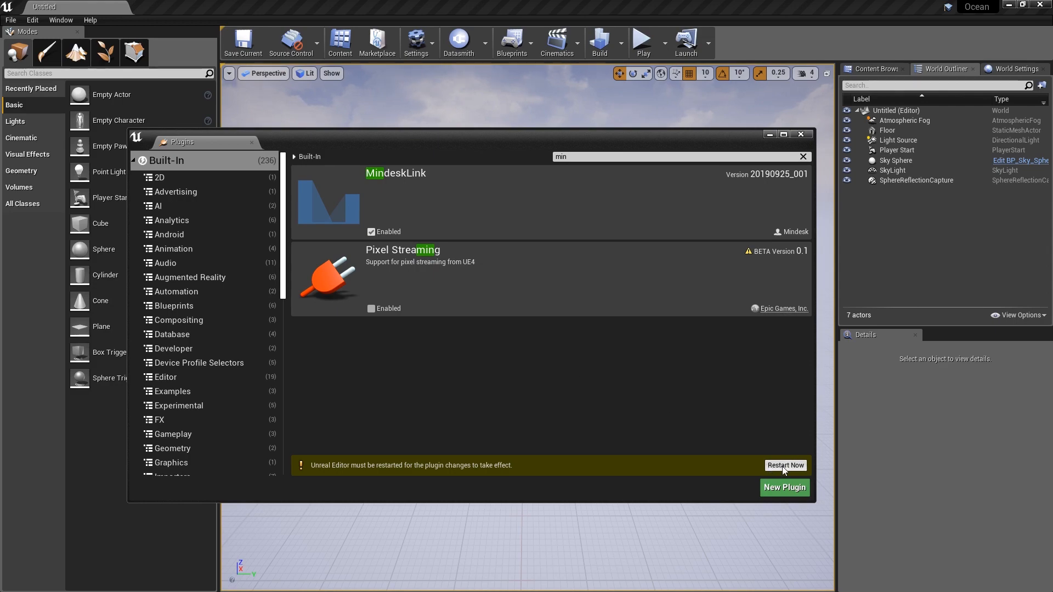
pyautogui.click(784, 465)
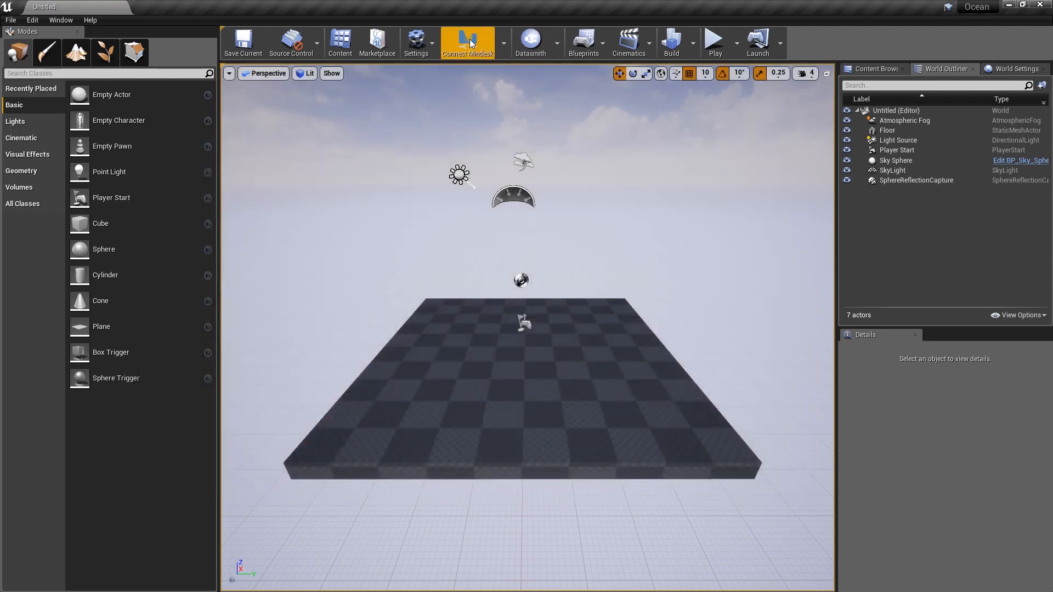
pyautogui.moveTo(767, 264)
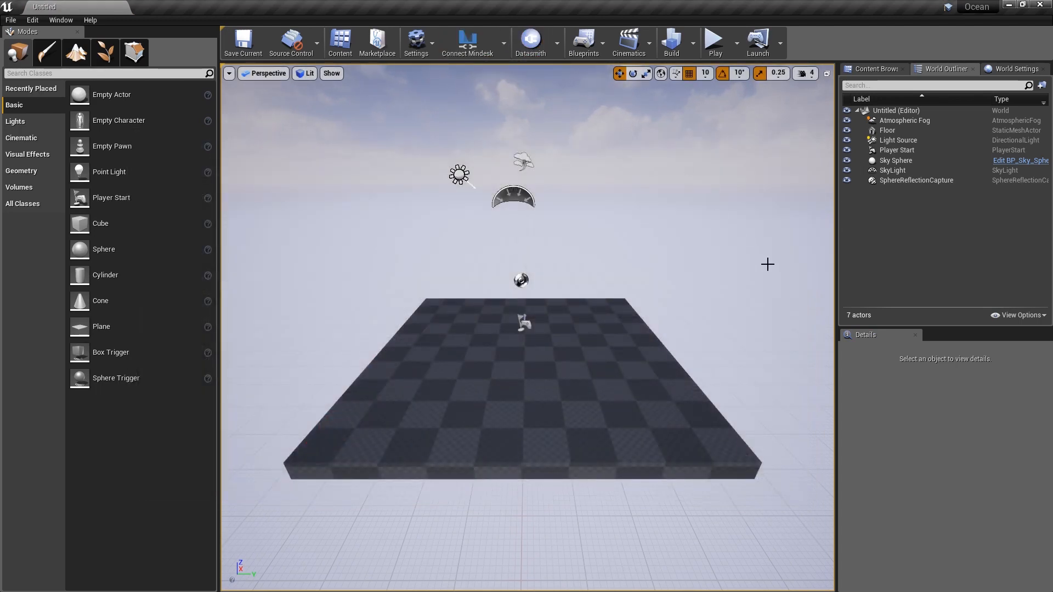